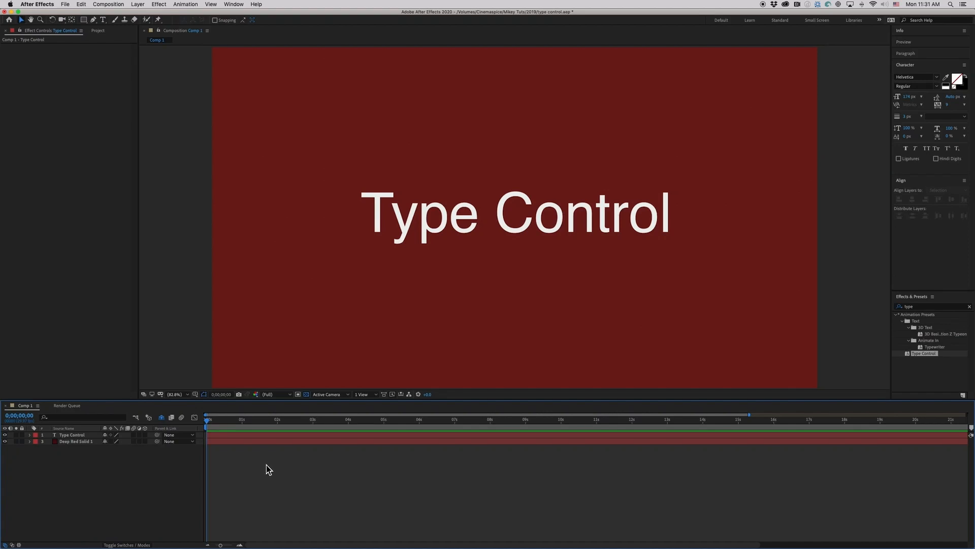
{"action": "mouse_move", "coordinate": [261, 456]}
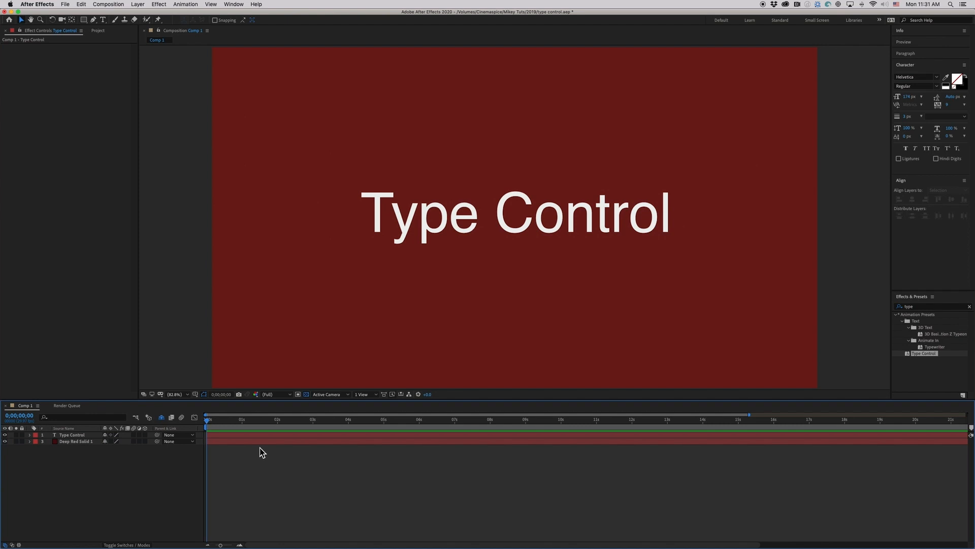
{"action": "mouse_move", "coordinate": [264, 468]}
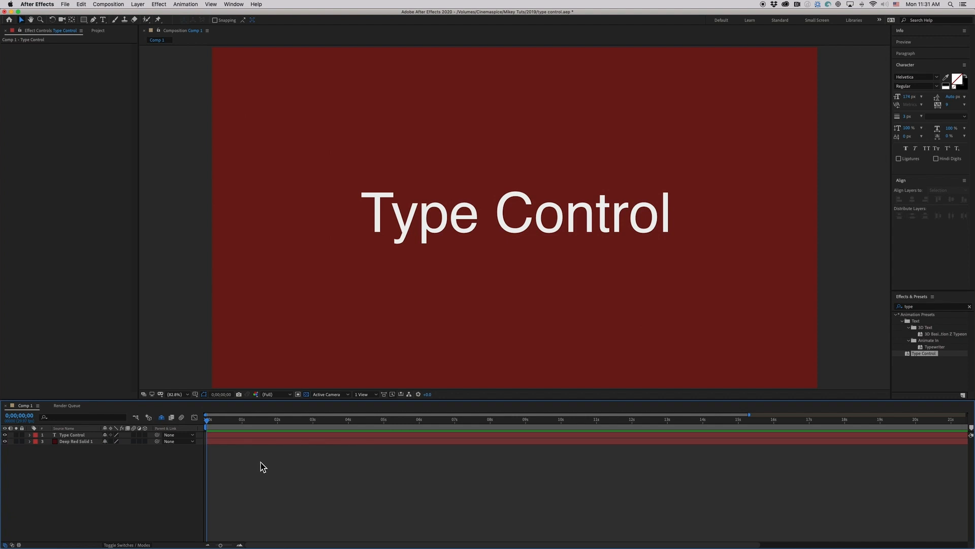
{"action": "mouse_move", "coordinate": [258, 465]}
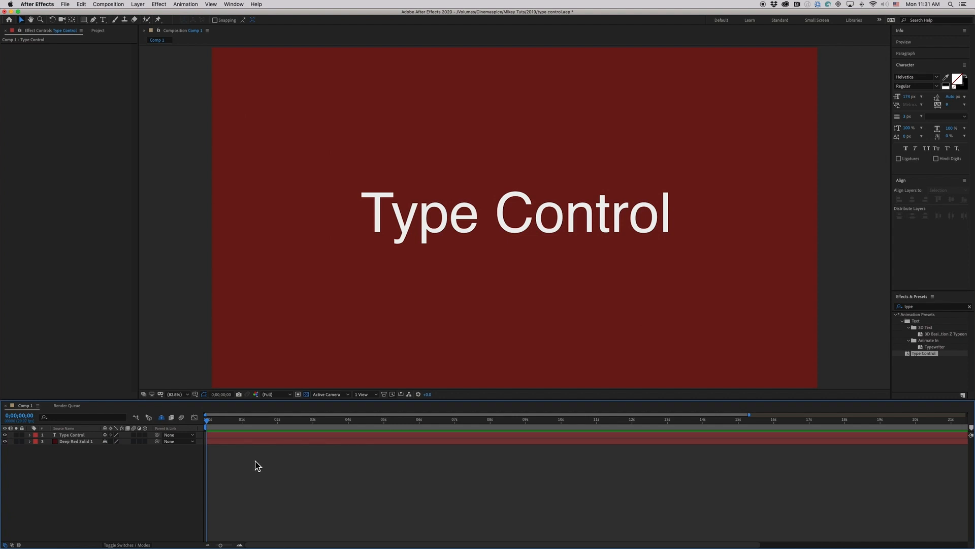
{"action": "mouse_move", "coordinate": [261, 462]}
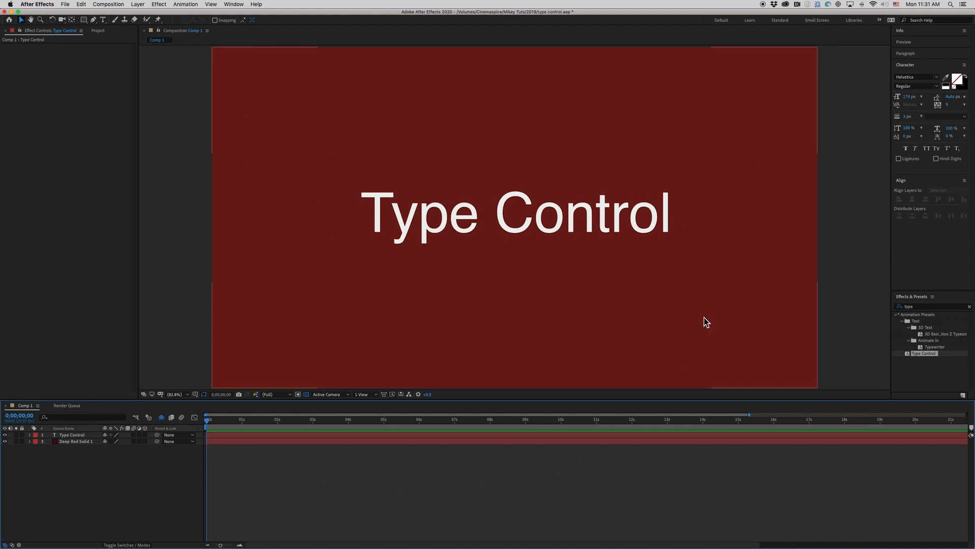
{"action": "mouse_move", "coordinate": [919, 73]}
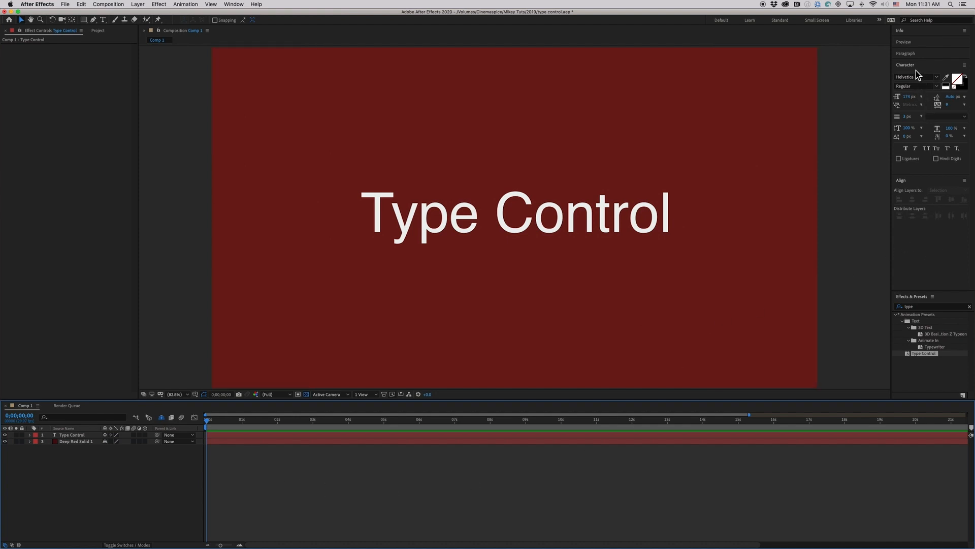
{"action": "mouse_move", "coordinate": [934, 130]}
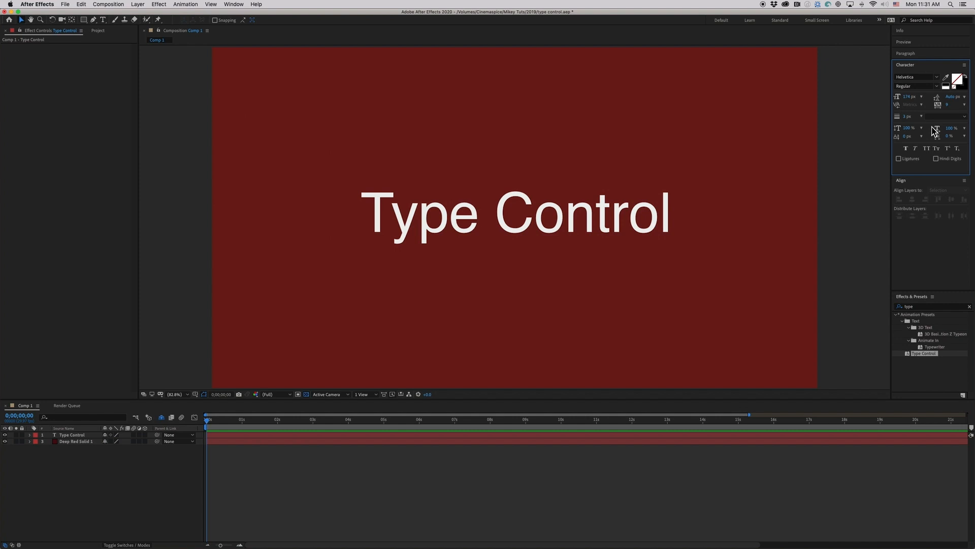
{"action": "mouse_move", "coordinate": [926, 124]}
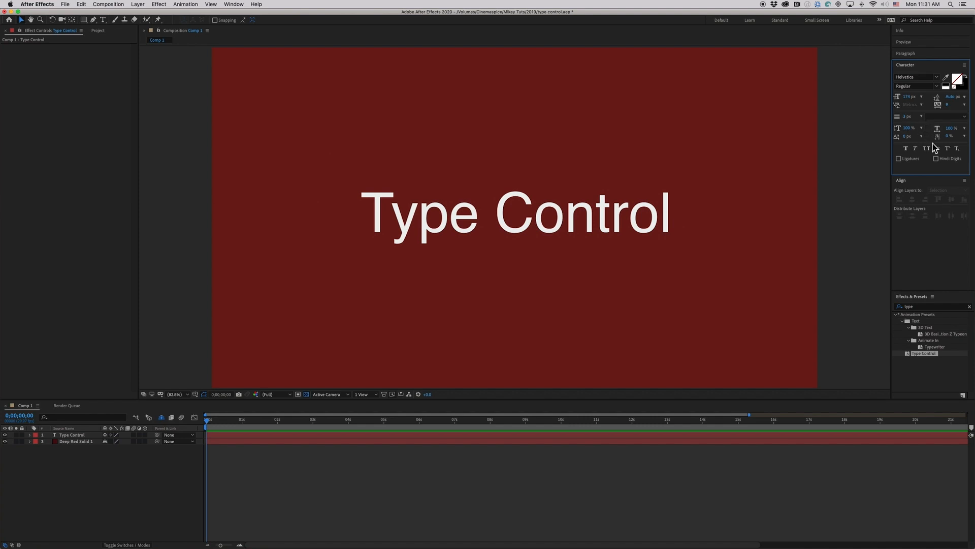
{"action": "mouse_move", "coordinate": [861, 285]}
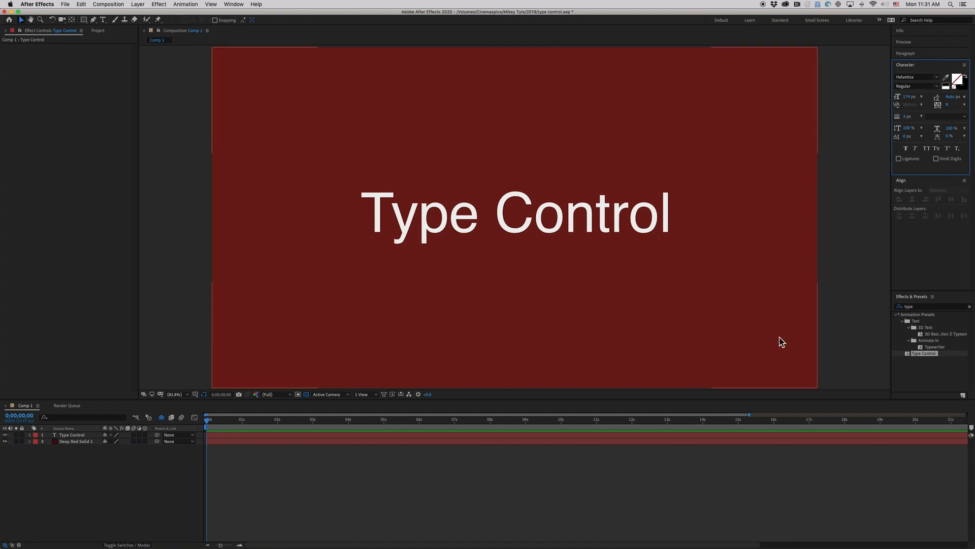
{"action": "mouse_move", "coordinate": [925, 363]}
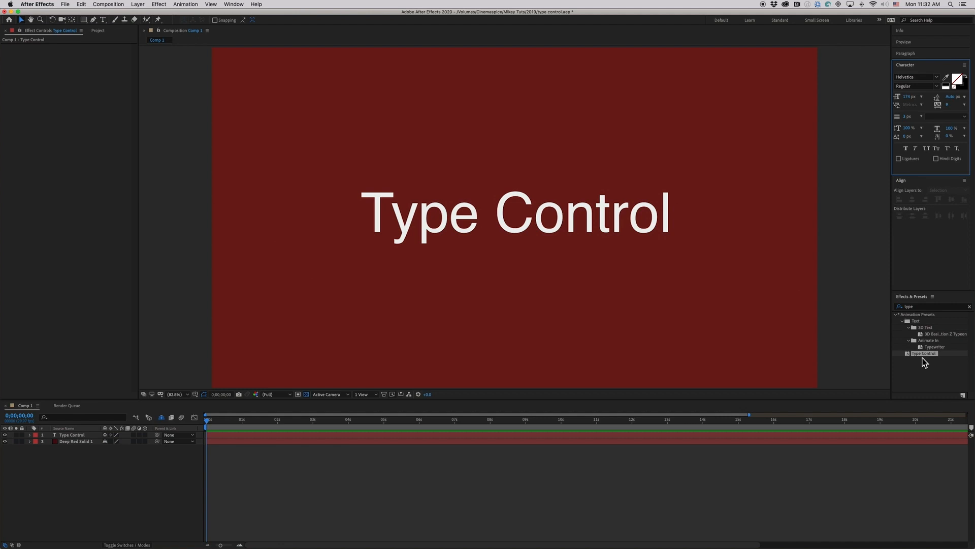
{"action": "mouse_move", "coordinate": [923, 363]}
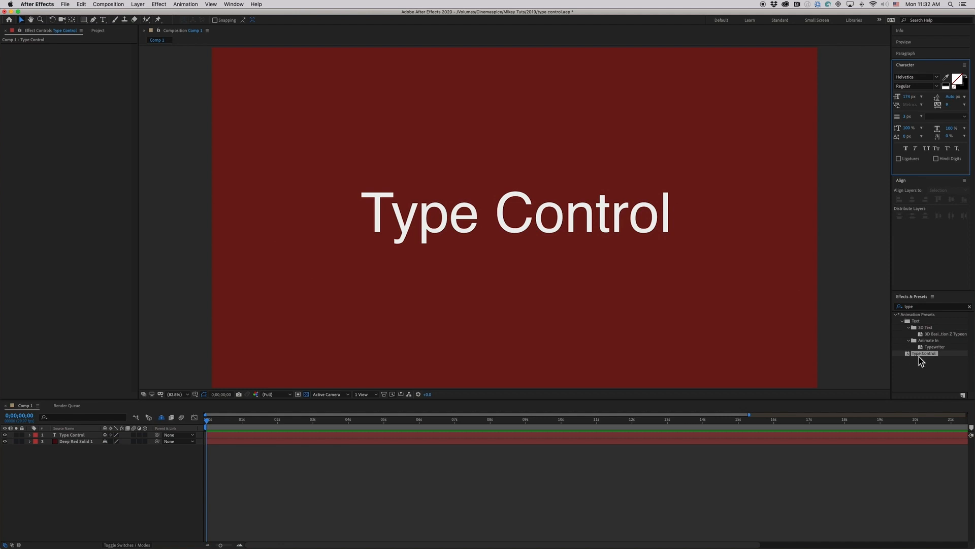
{"action": "mouse_move", "coordinate": [948, 324]}
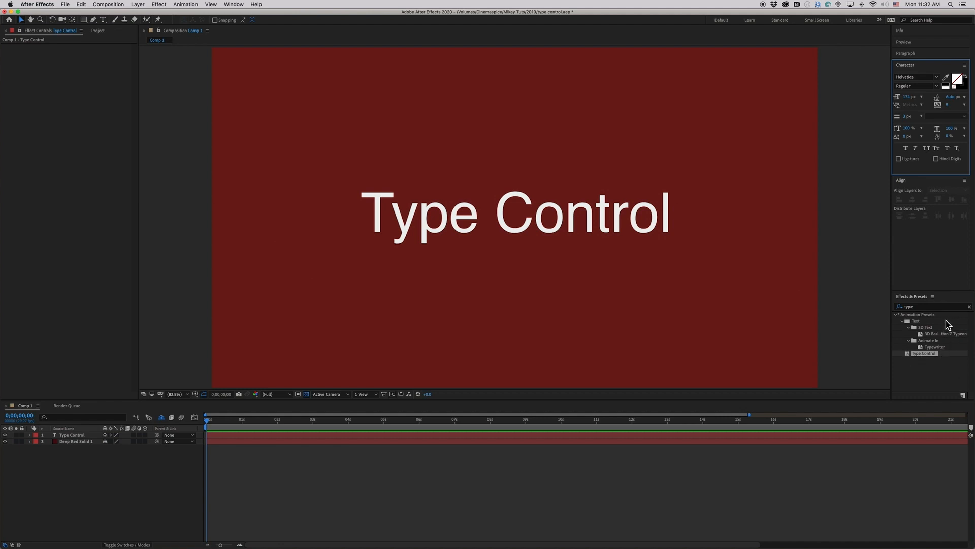
{"action": "mouse_move", "coordinate": [945, 324]}
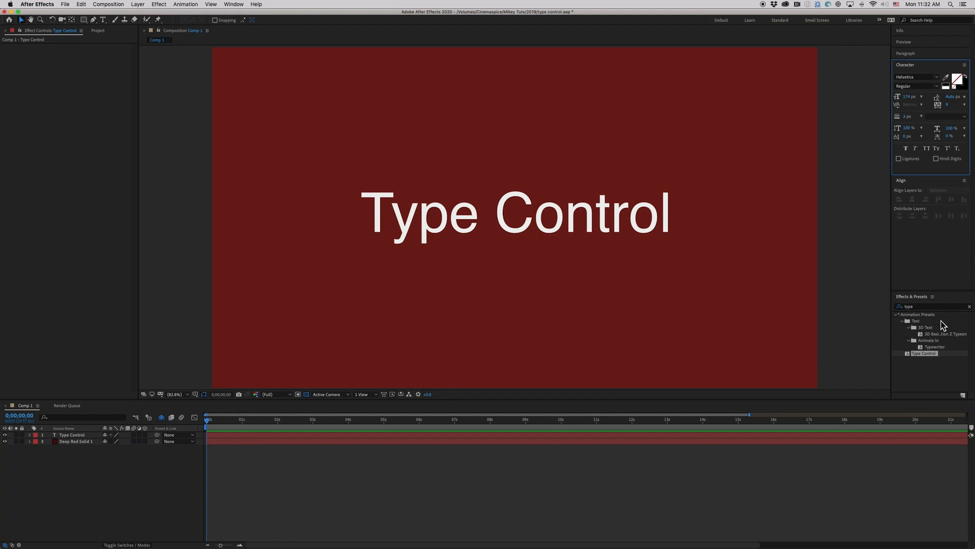
{"action": "mouse_move", "coordinate": [918, 363]}
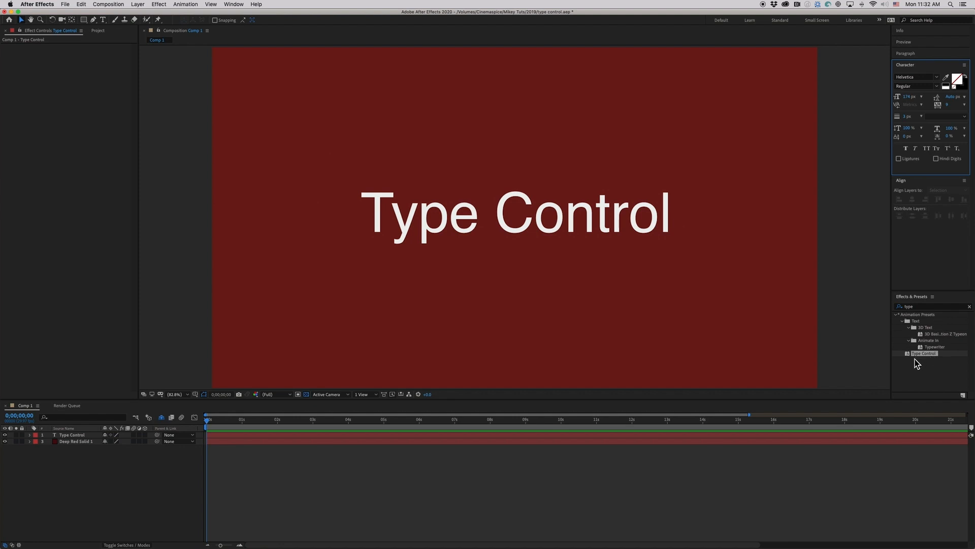
{"action": "mouse_move", "coordinate": [914, 313]}
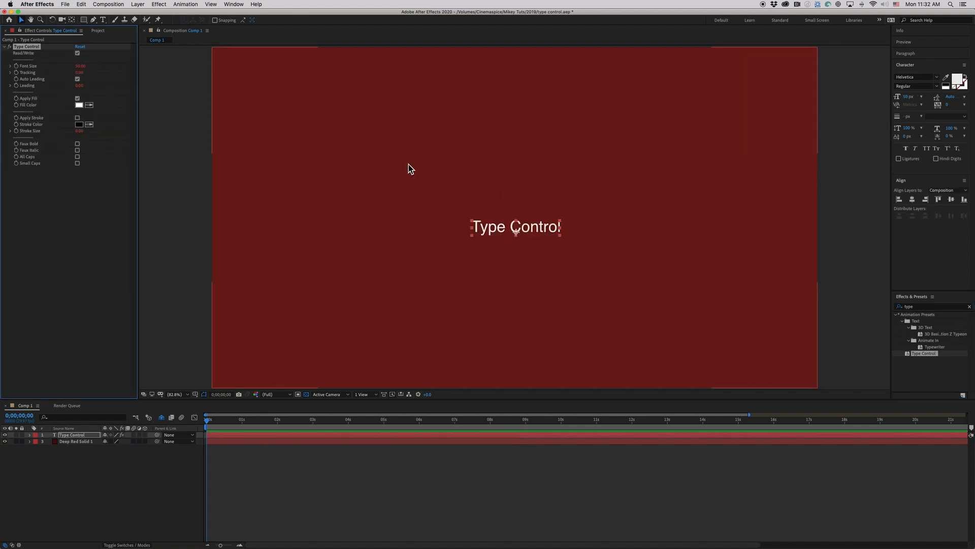
{"action": "mouse_move", "coordinate": [488, 254]}
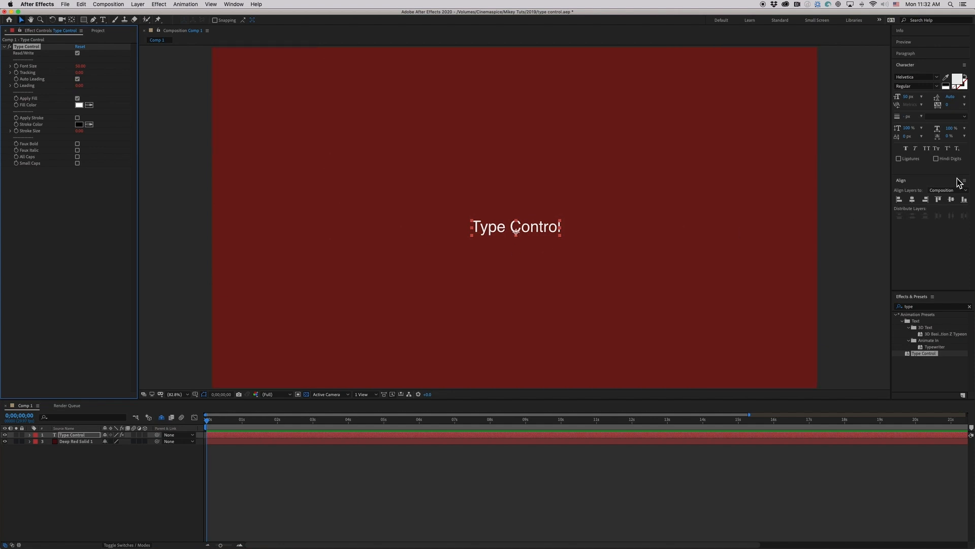
{"action": "mouse_move", "coordinate": [141, 130]}
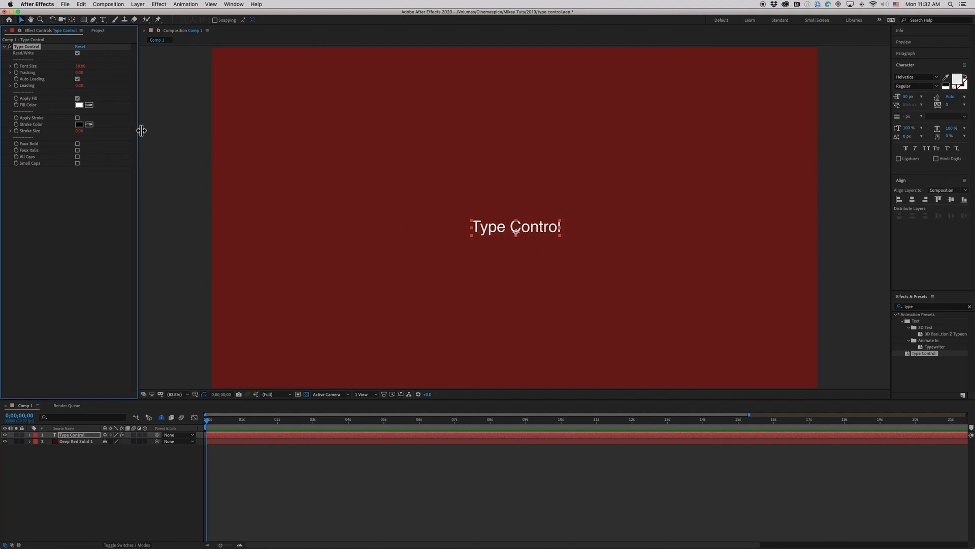
{"action": "mouse_move", "coordinate": [66, 60]}
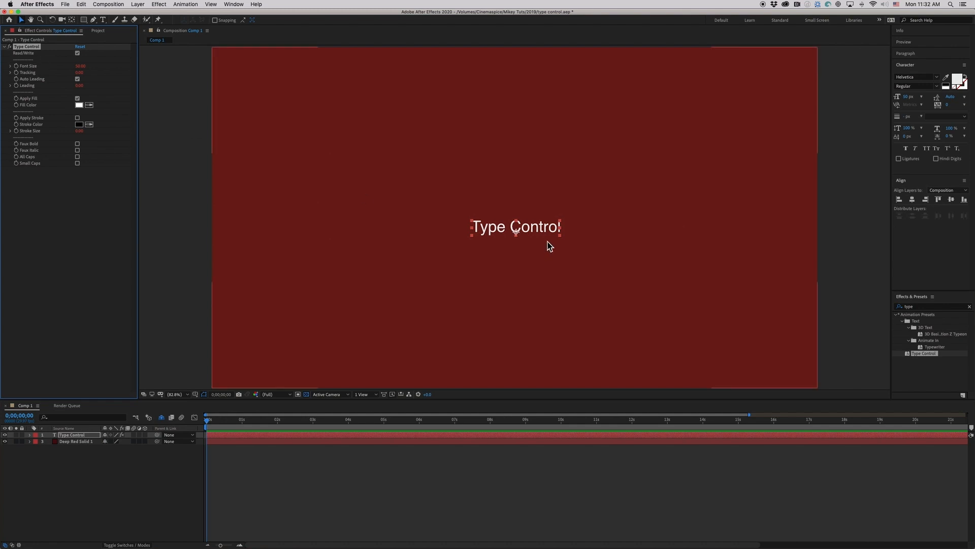
{"action": "mouse_move", "coordinate": [920, 193]}
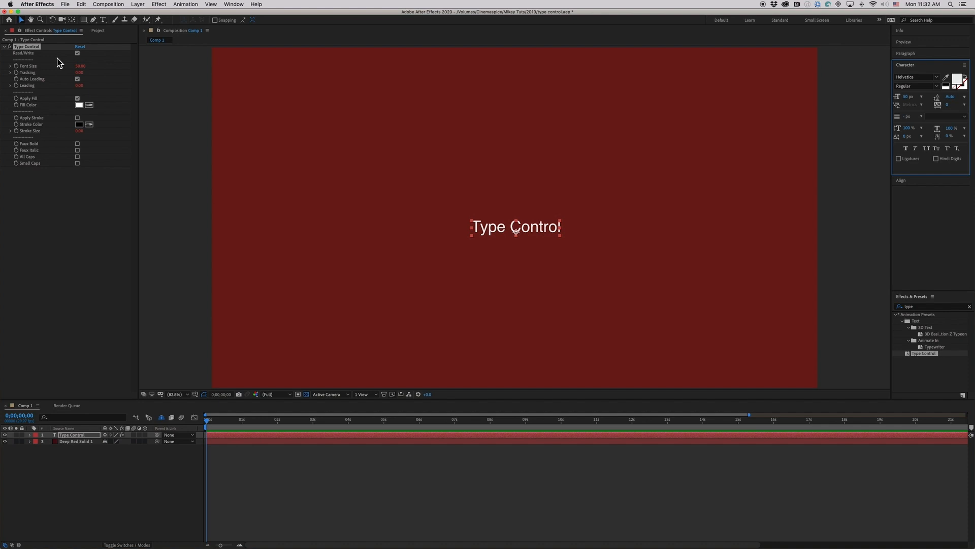
{"action": "mouse_move", "coordinate": [54, 57]}
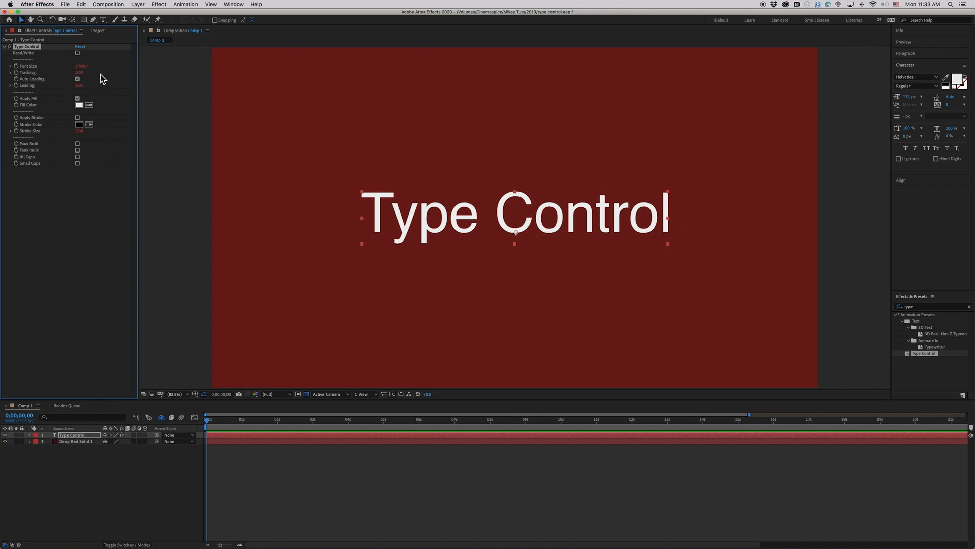
{"action": "mouse_move", "coordinate": [139, 86]}
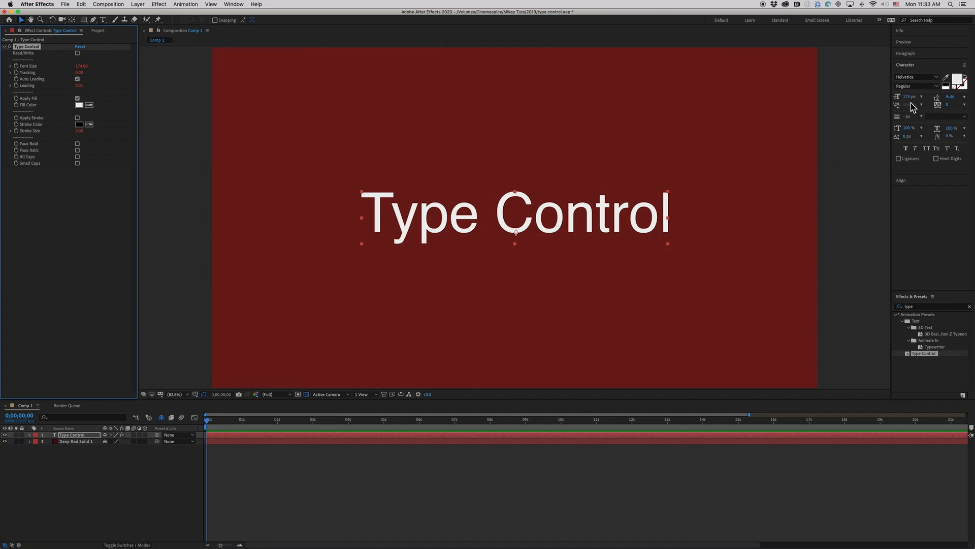
{"action": "mouse_move", "coordinate": [909, 99]}
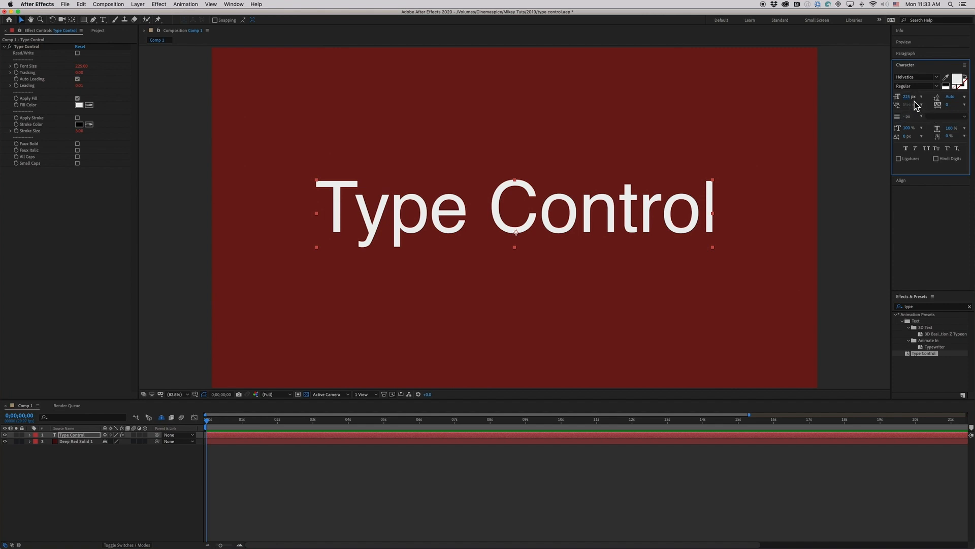
{"action": "mouse_move", "coordinate": [640, 218]}
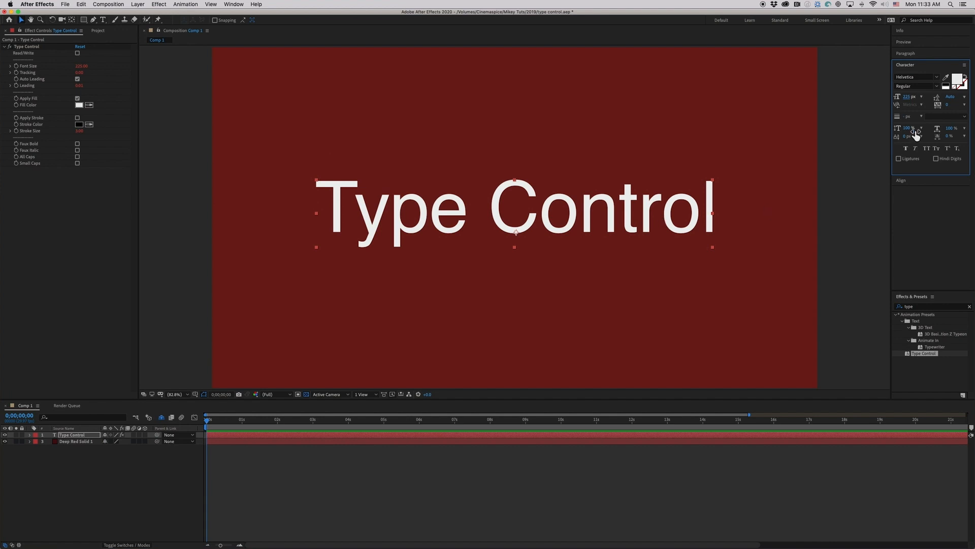
{"action": "mouse_move", "coordinate": [913, 100]}
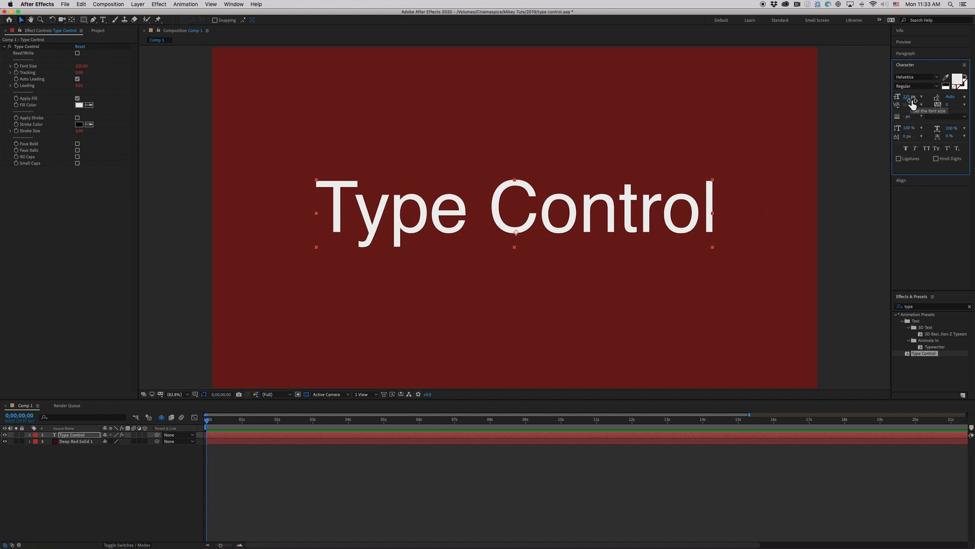
{"action": "mouse_move", "coordinate": [950, 103]}
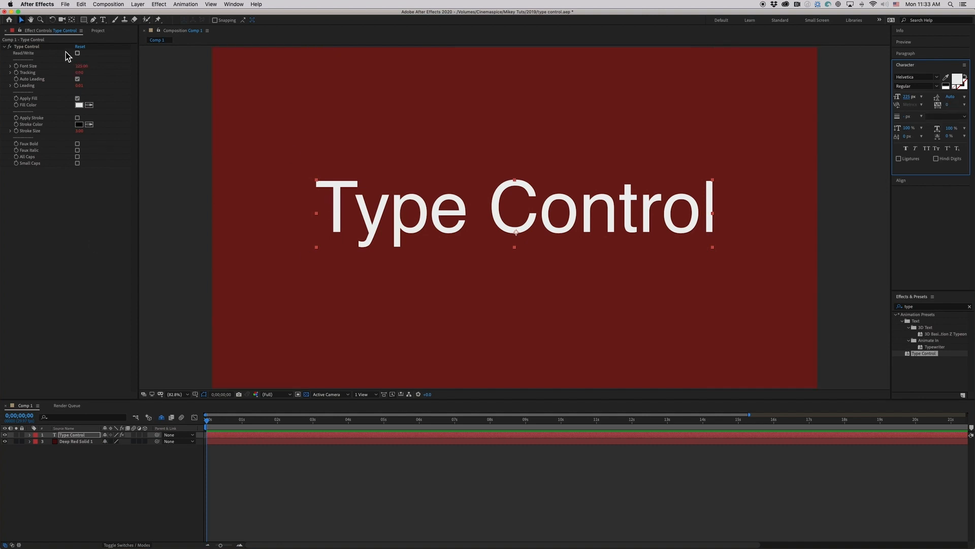
{"action": "mouse_move", "coordinate": [67, 163]}
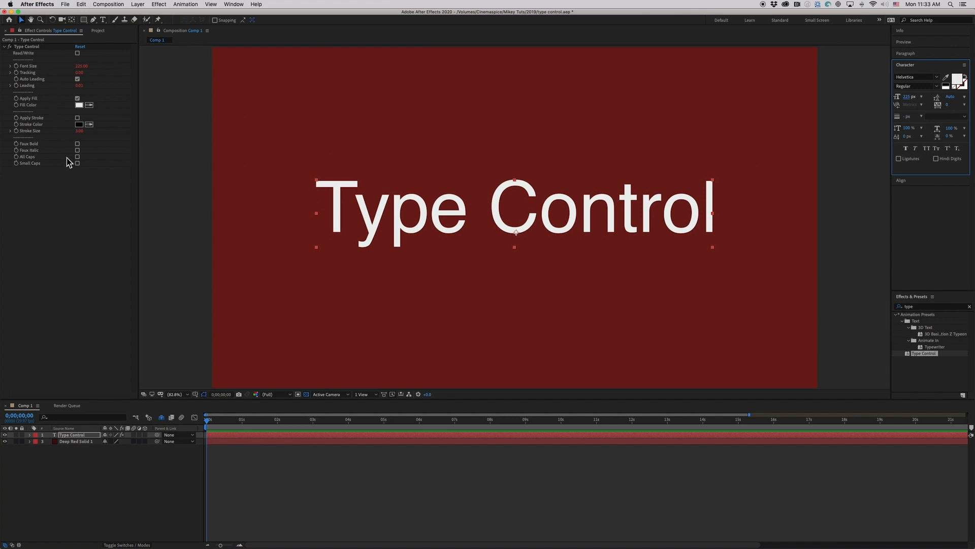
{"action": "mouse_move", "coordinate": [89, 64]}
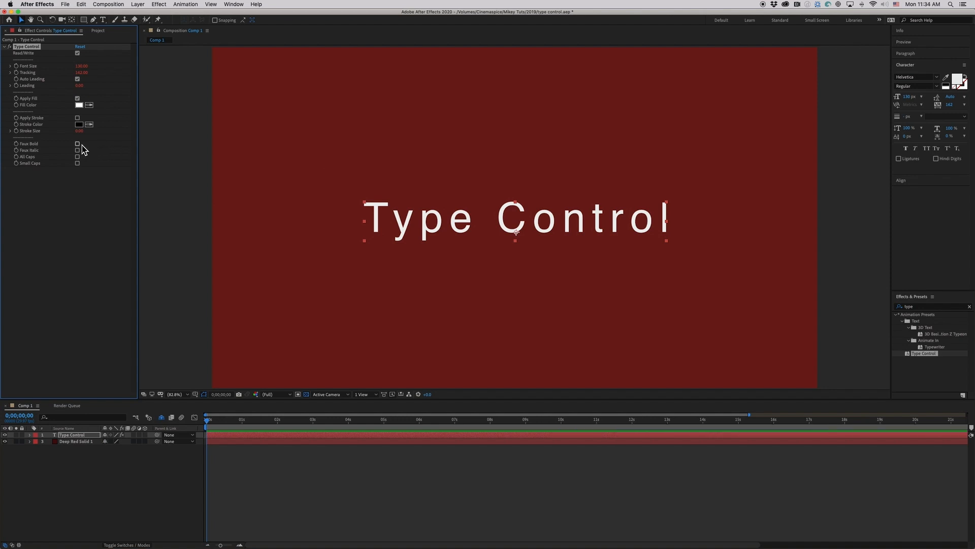
- Enable Faux Bold in the Type Control effect controls
{"action": "left_click", "coordinate": [78, 150]}
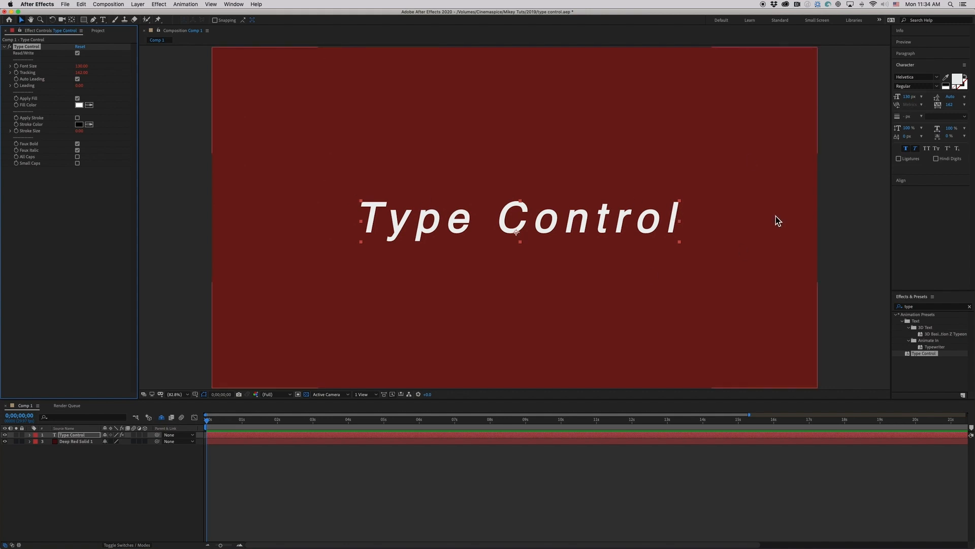
{"action": "mouse_move", "coordinate": [628, 160]}
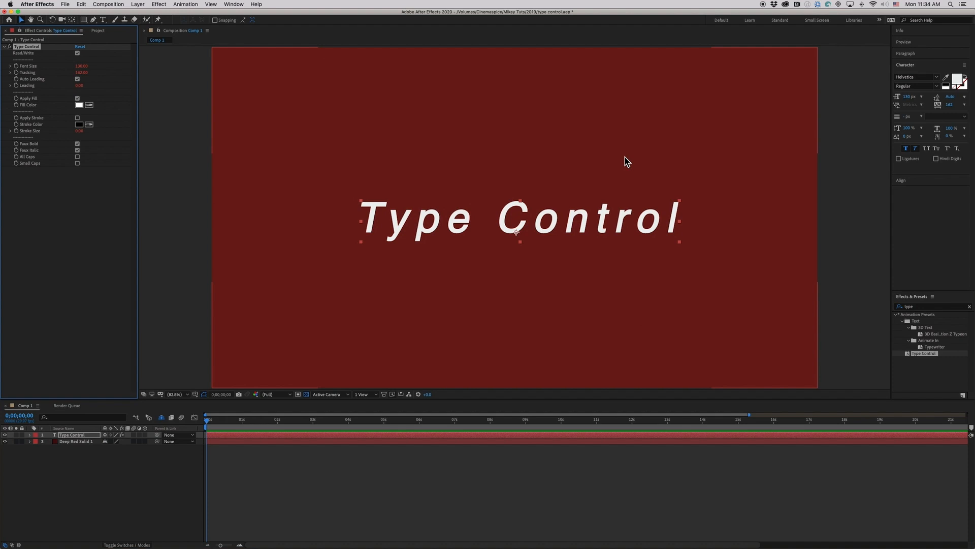
{"action": "mouse_move", "coordinate": [845, 187]}
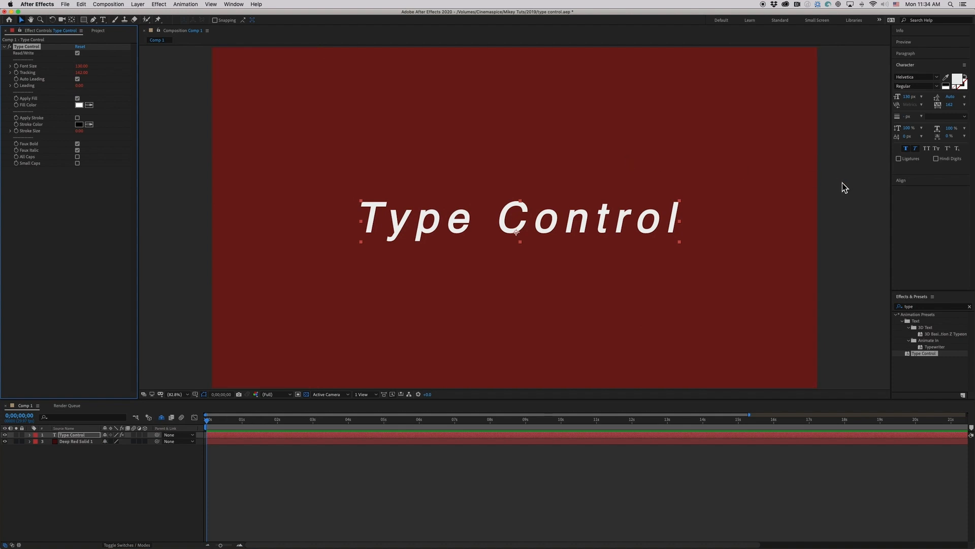